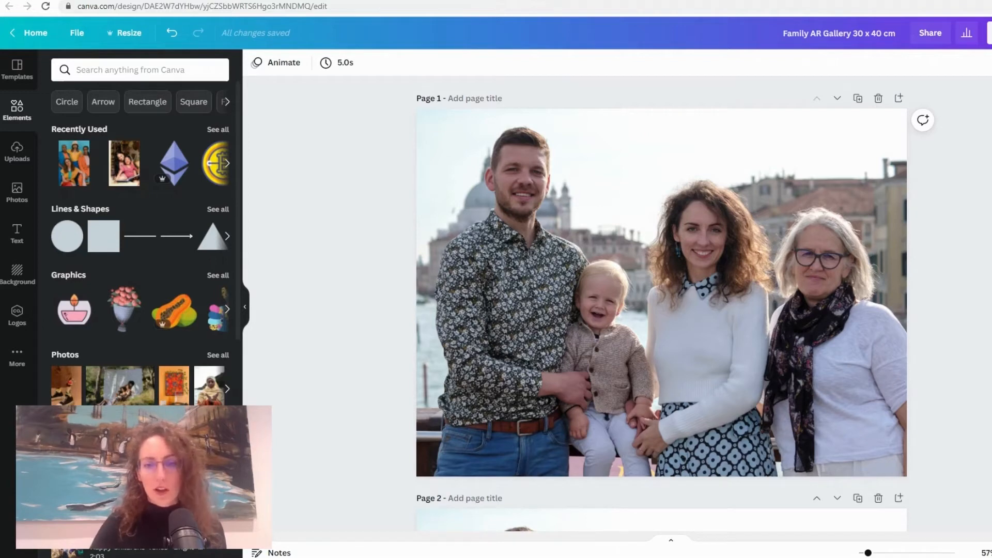
- Place the mother-and-child reading photo over the centre of the family photo on page 1
left_click(660, 295)
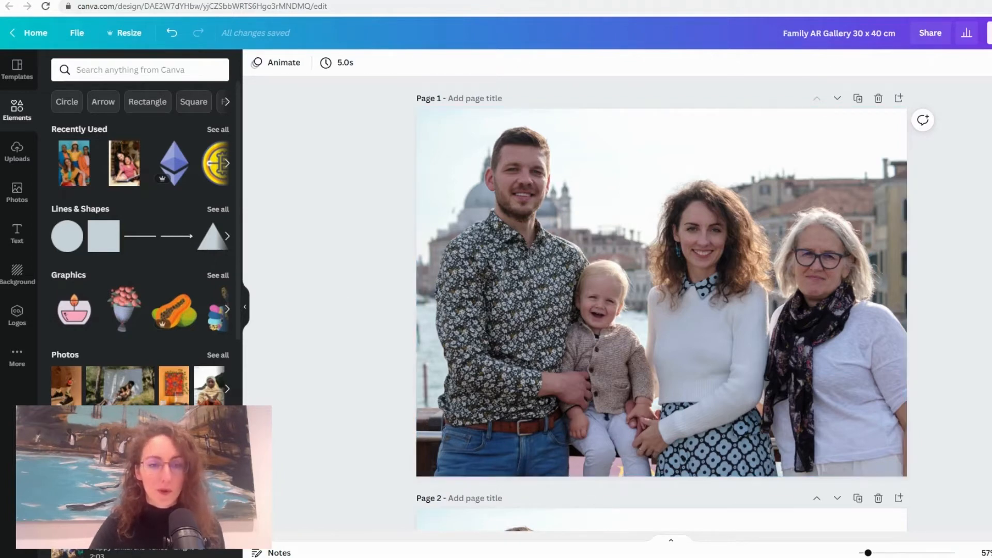
left_click(658, 291)
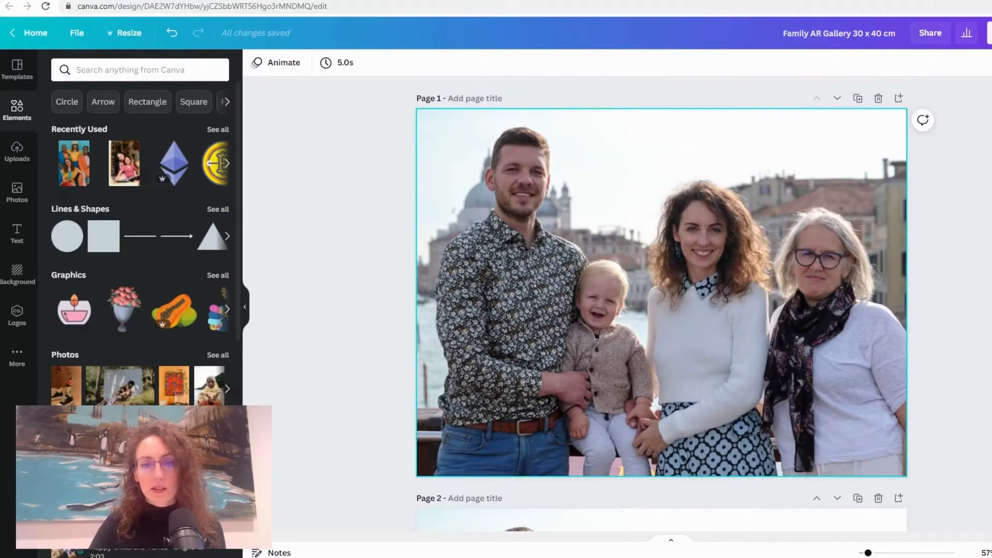
scroll("down", 3)
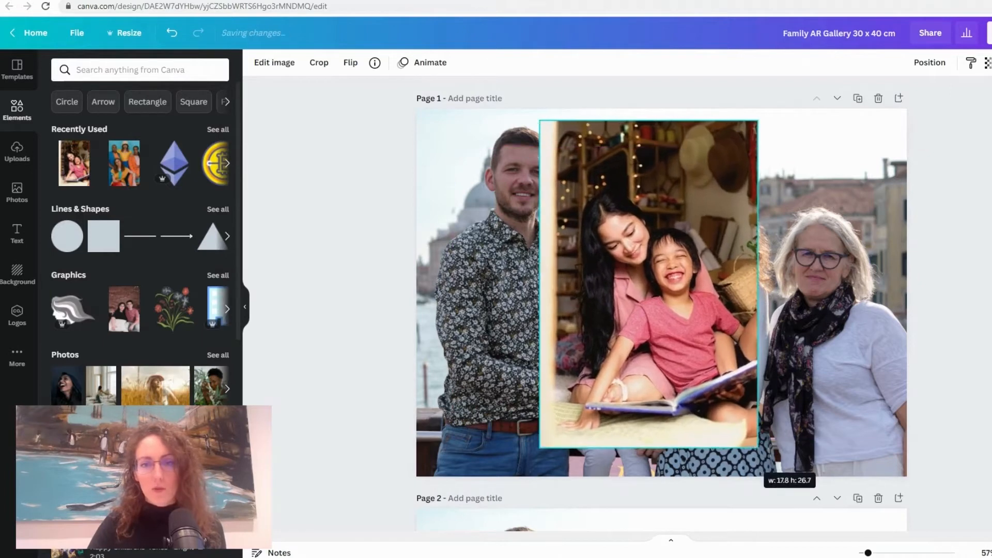
left_click_drag(648, 285, 647, 294)
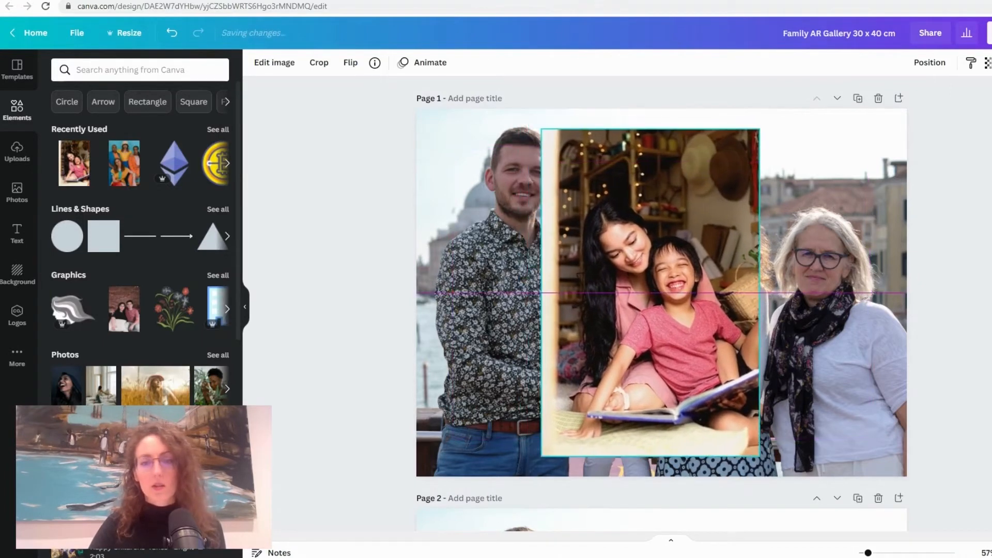
left_click(649, 291)
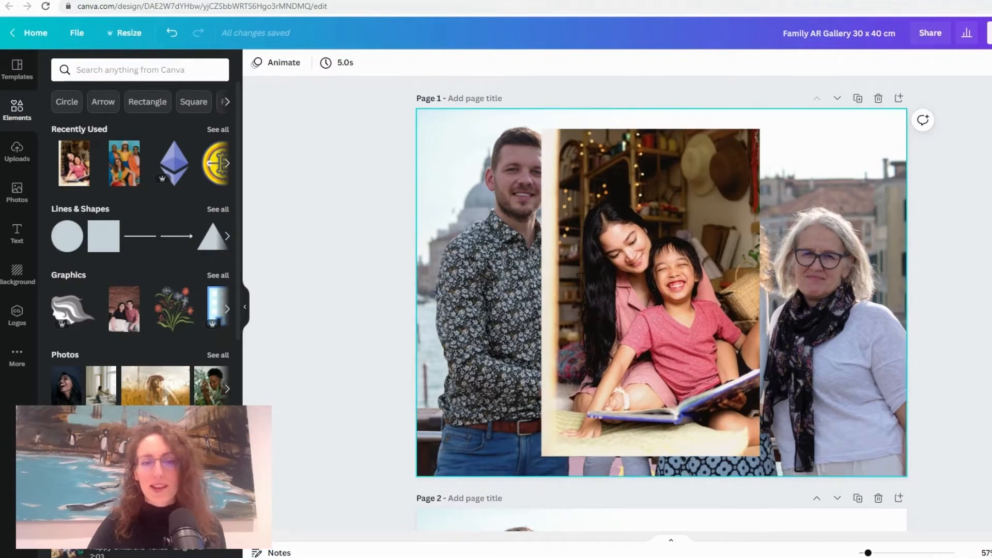
scroll("down", 3)
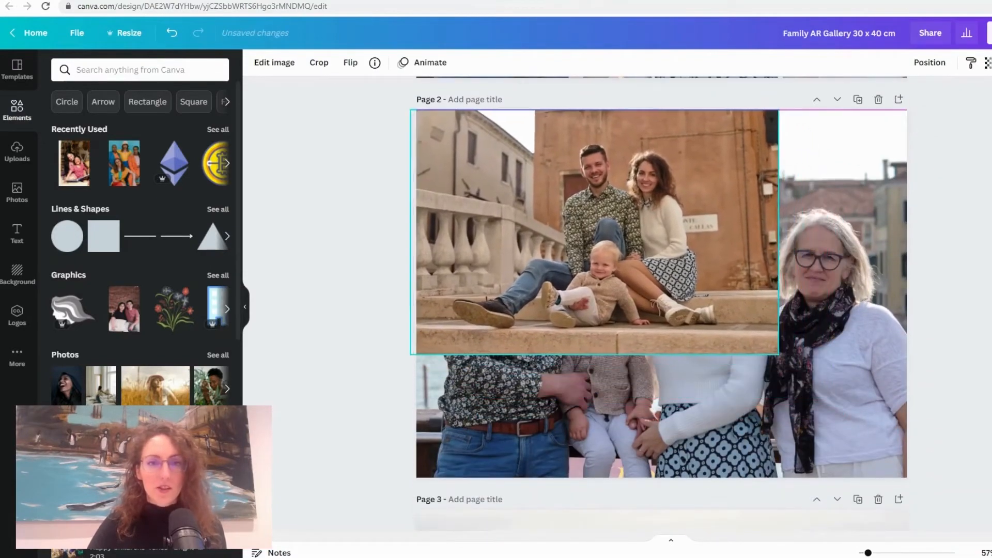
left_click(595, 230)
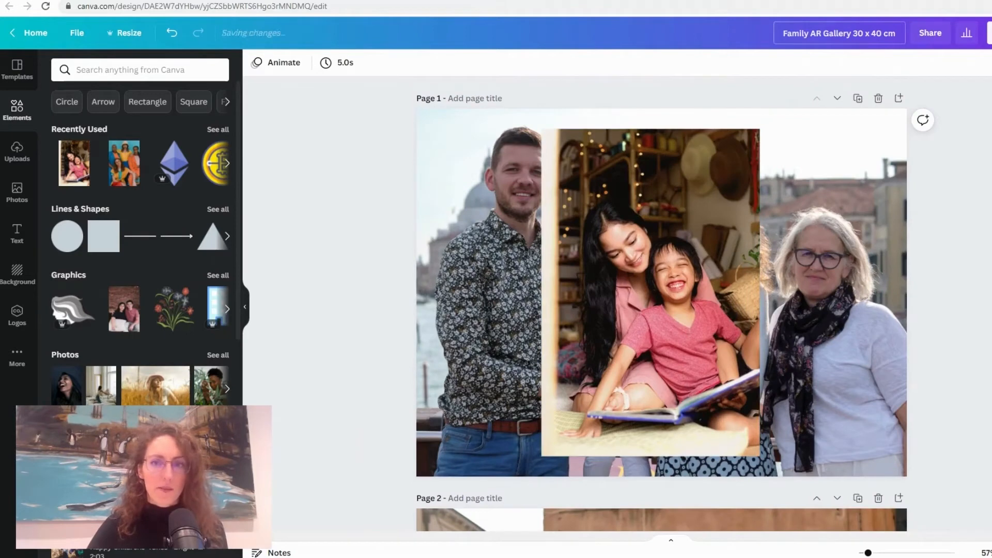
- Review the seated family photo filling page 2, then move to the Overly workspace
left_click(649, 291)
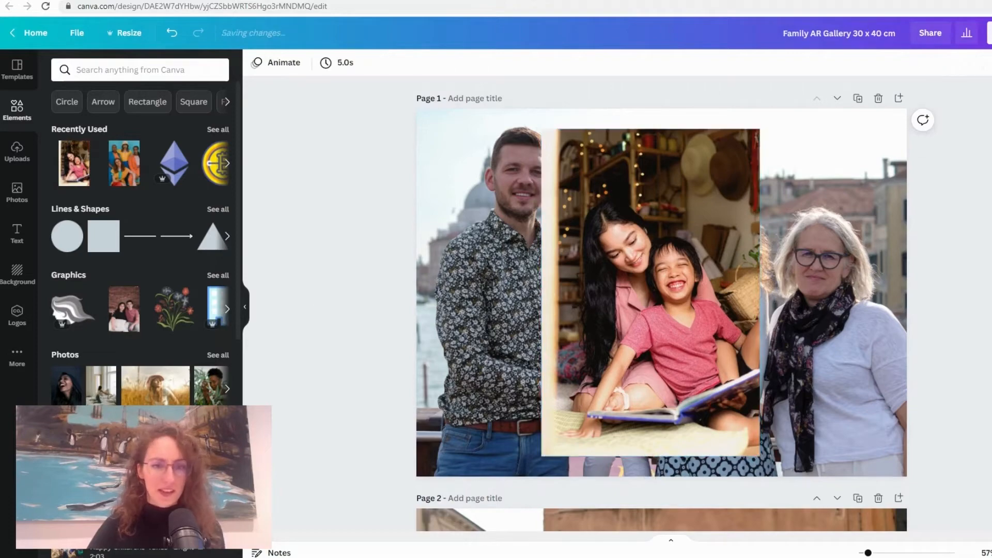
scroll("down", 3)
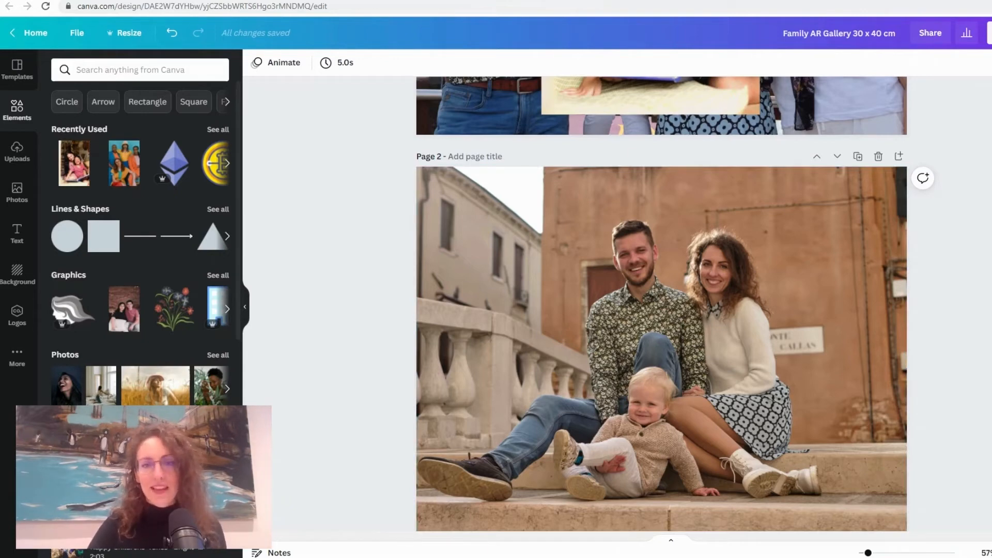
scroll("down", 3)
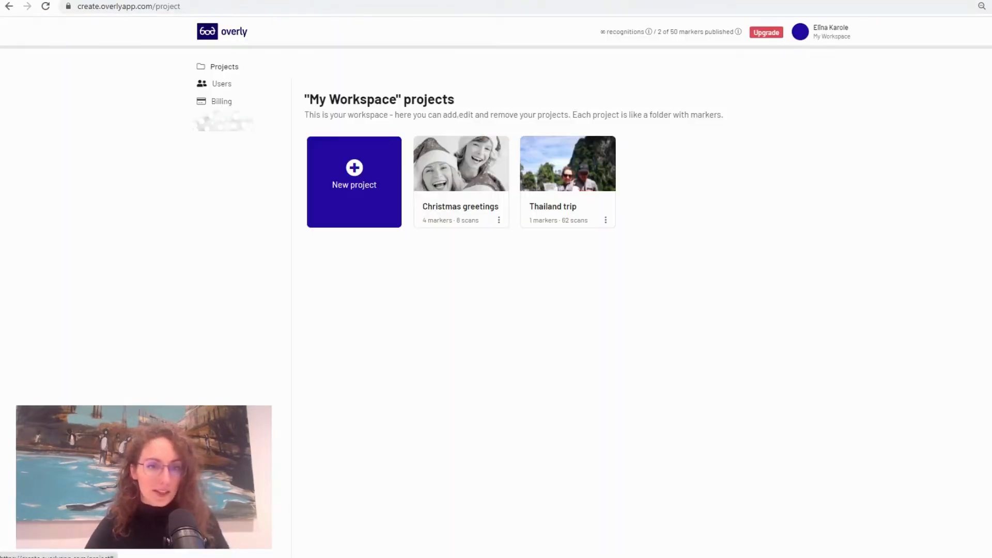
- Create the 'Wall canvas' project with the family photo uploaded as marker 'Wall canva marker'
left_click(353, 182)
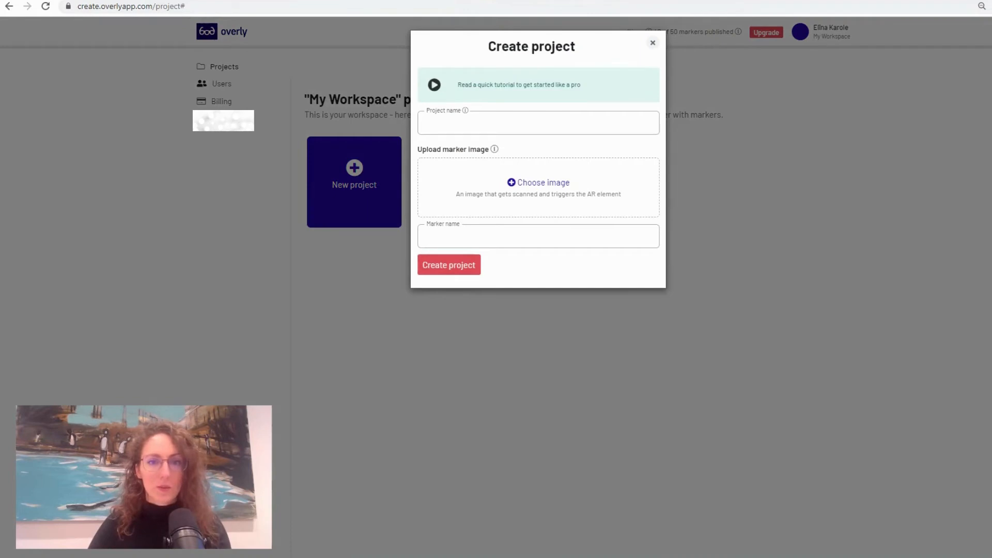
type("Wall canvas")
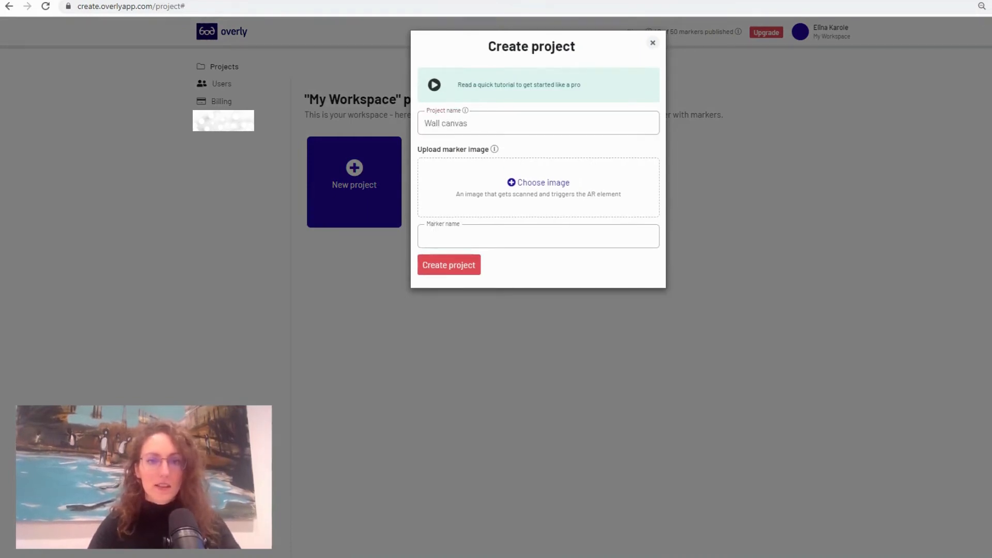
left_click(538, 182)
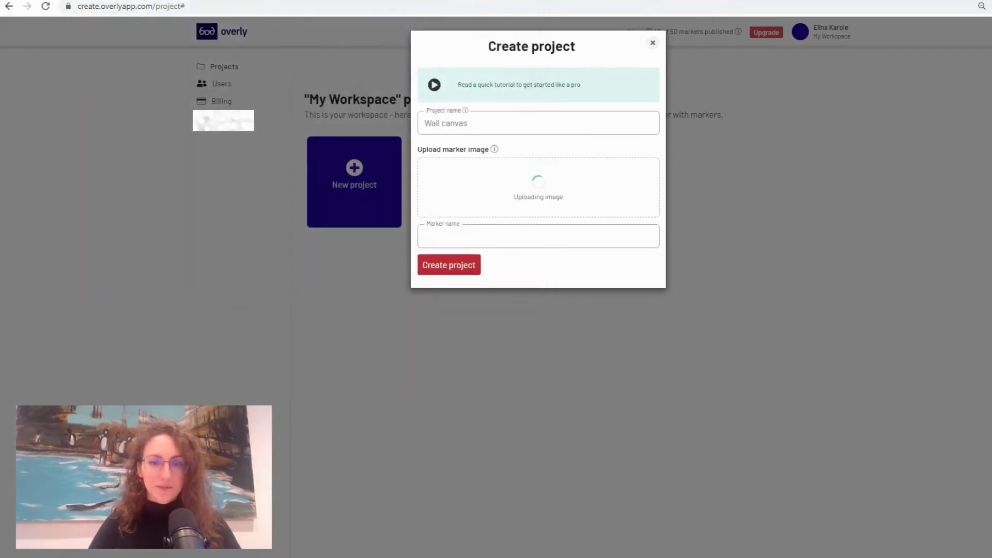
type("W")
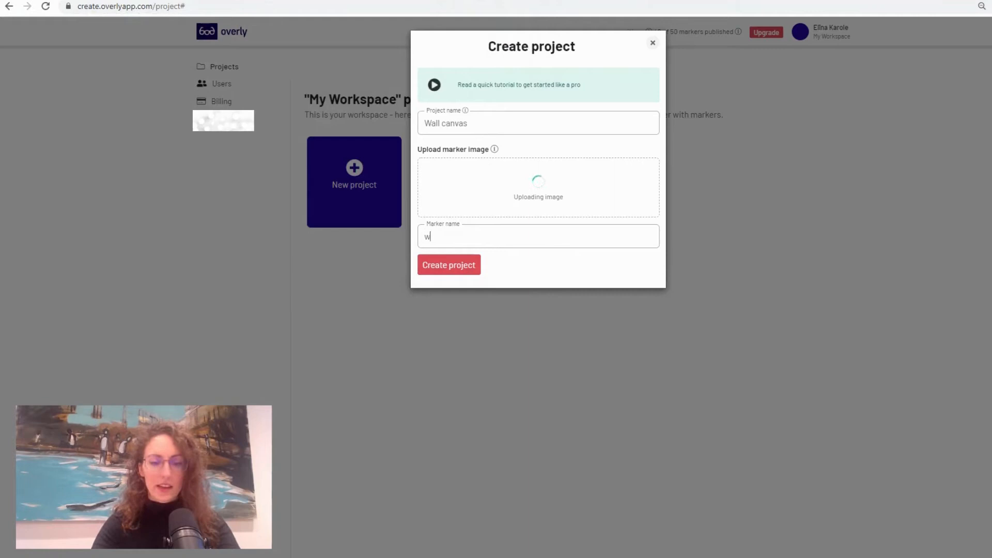
type("all canva marker")
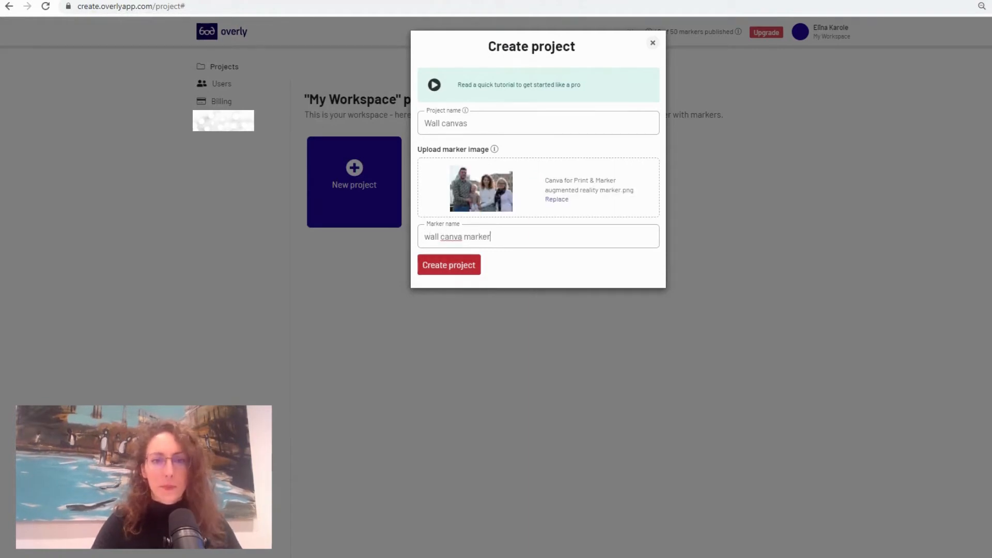
left_click(447, 264)
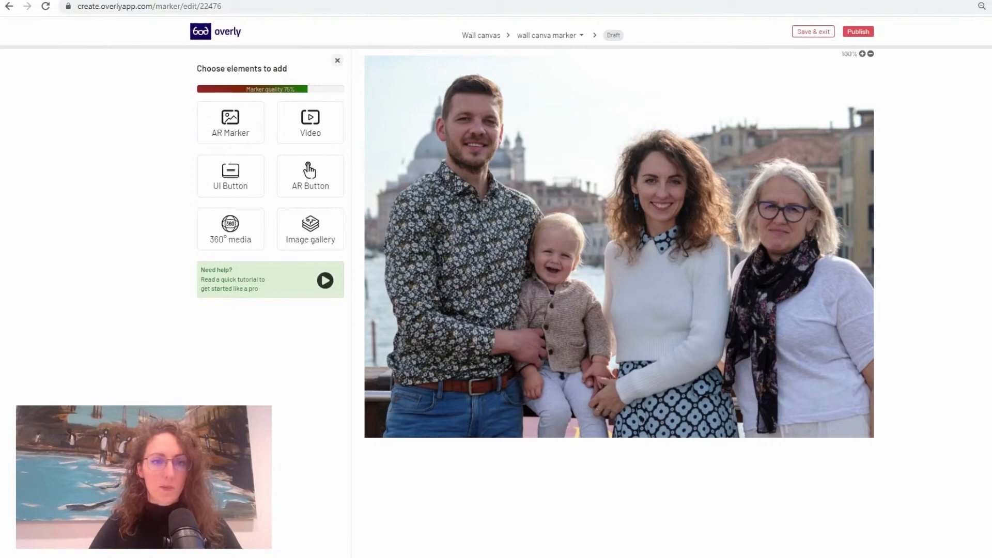
- Attach an image gallery to the marker with the AR Gallery 1 family-on-steps photo
left_click(310, 229)
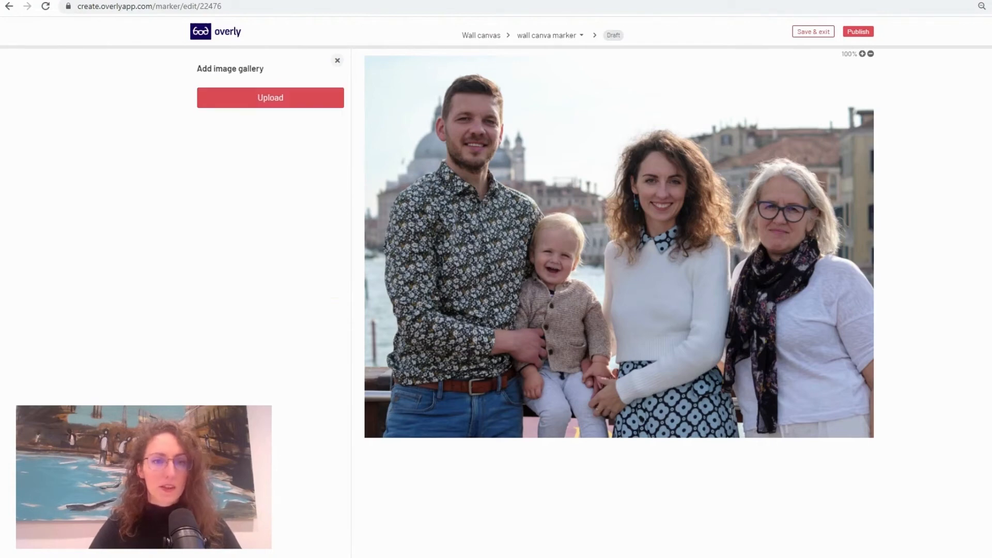
left_click(269, 97)
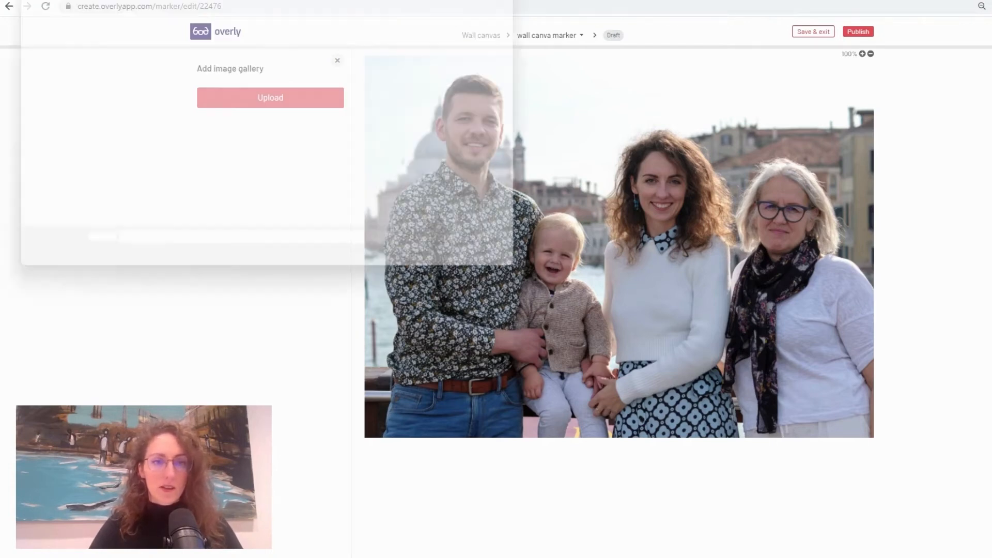
left_click(270, 97)
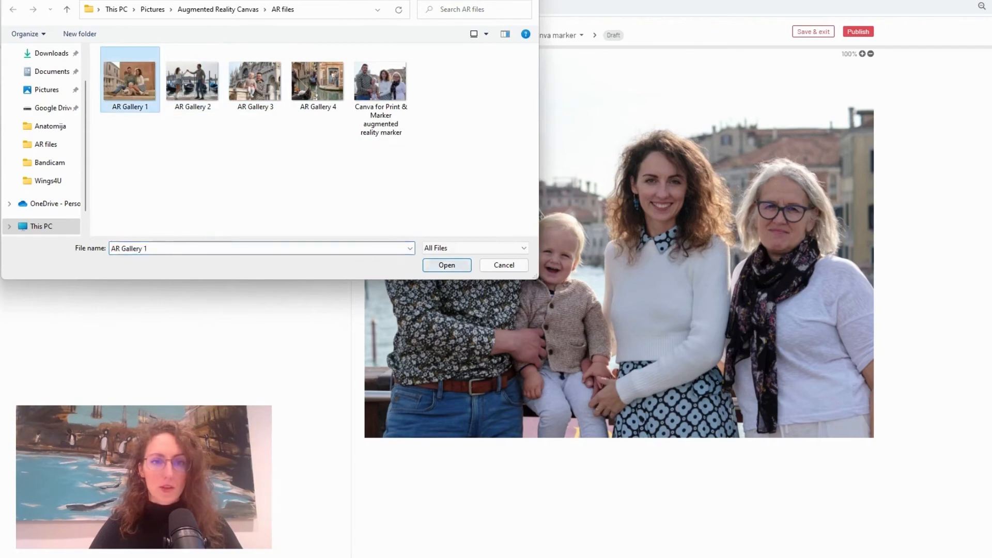
left_click(446, 266)
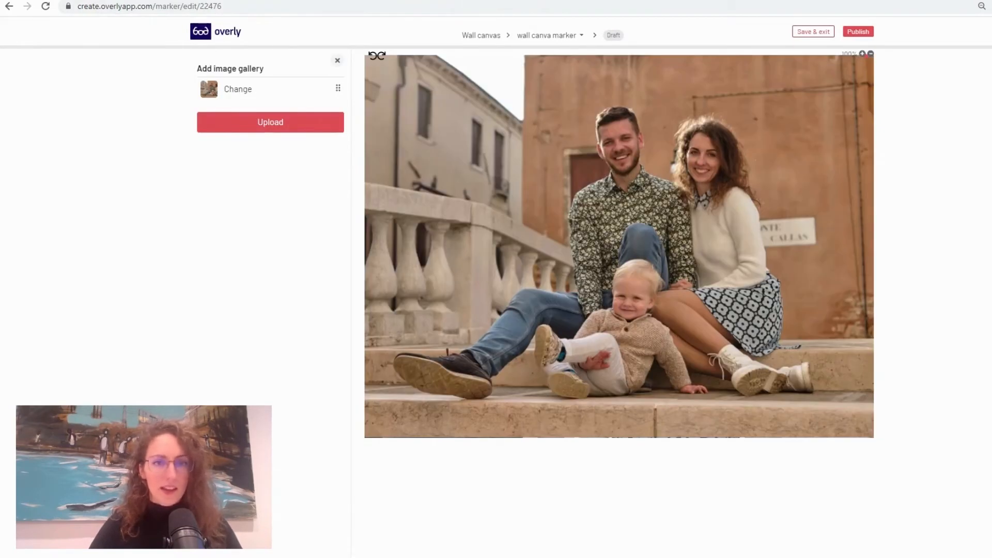
- Add the second photo and AR Gallery 3 so the gallery holds three images, then publish the marker
left_click(269, 122)
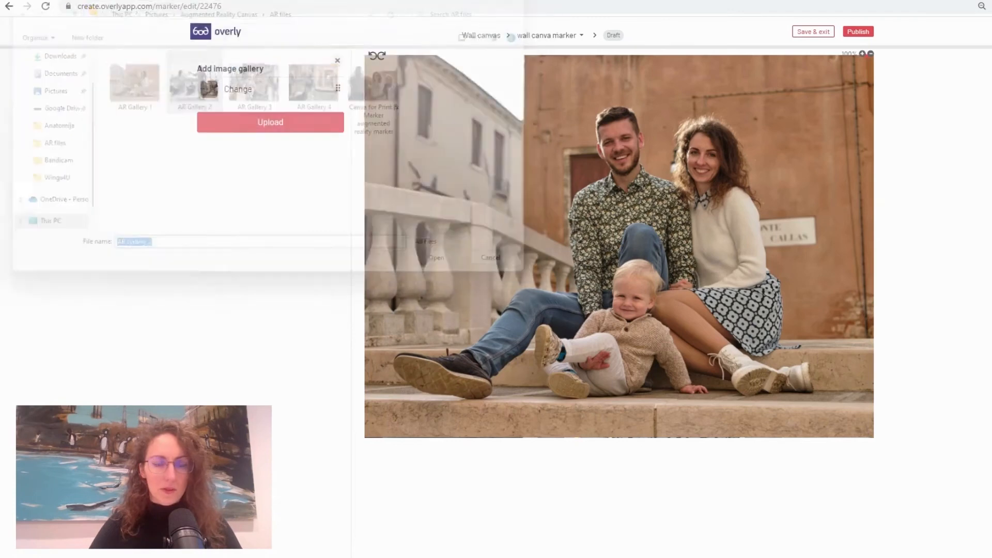
left_click(436, 257)
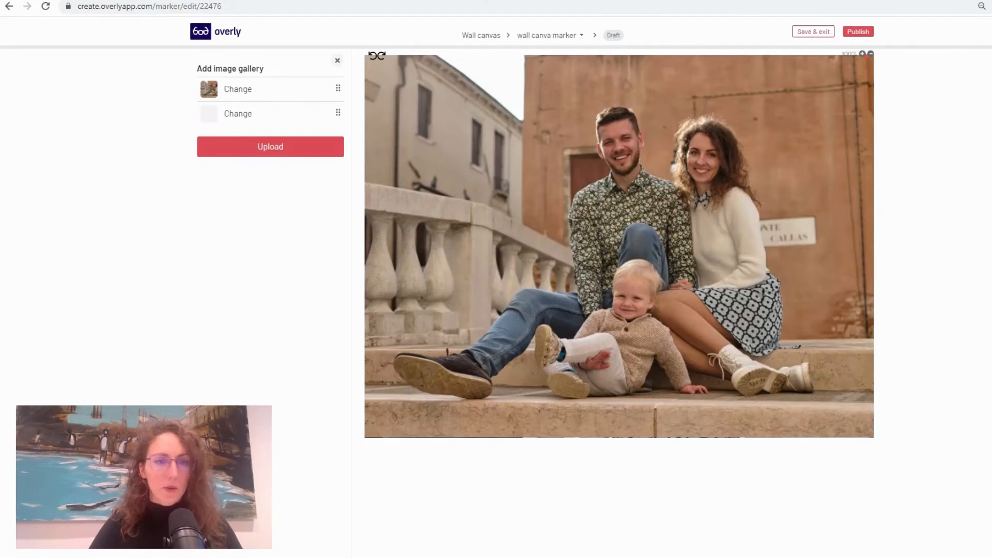
left_click(270, 145)
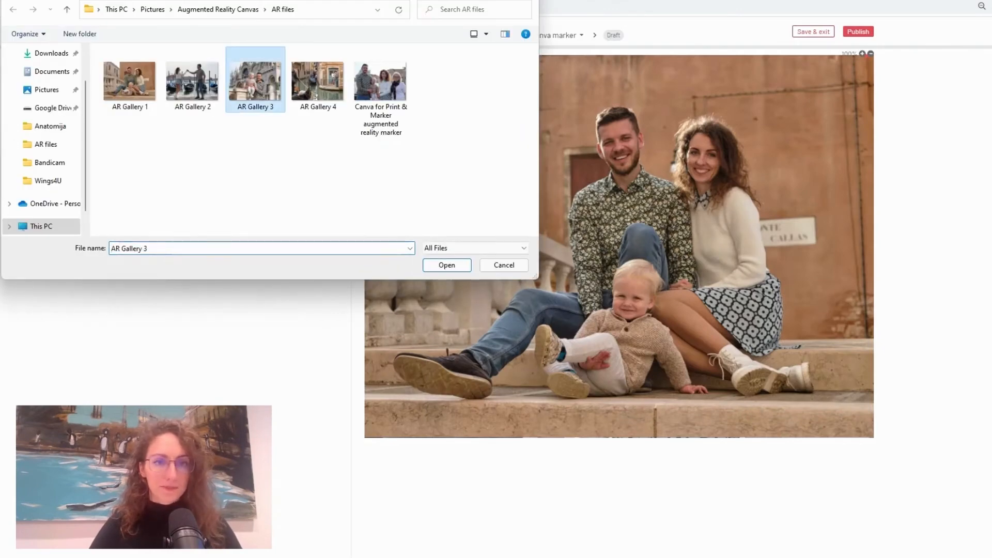
left_click(446, 266)
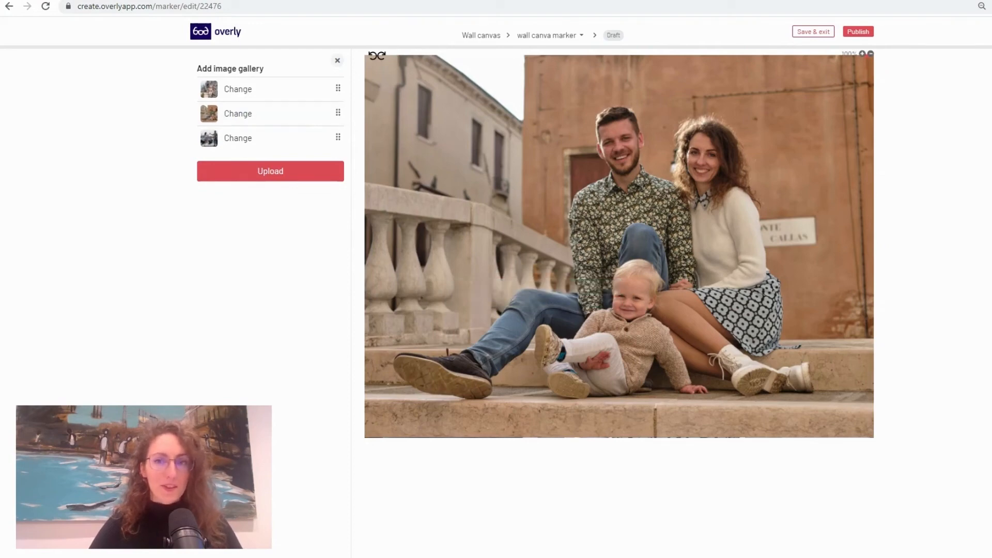
left_click(857, 31)
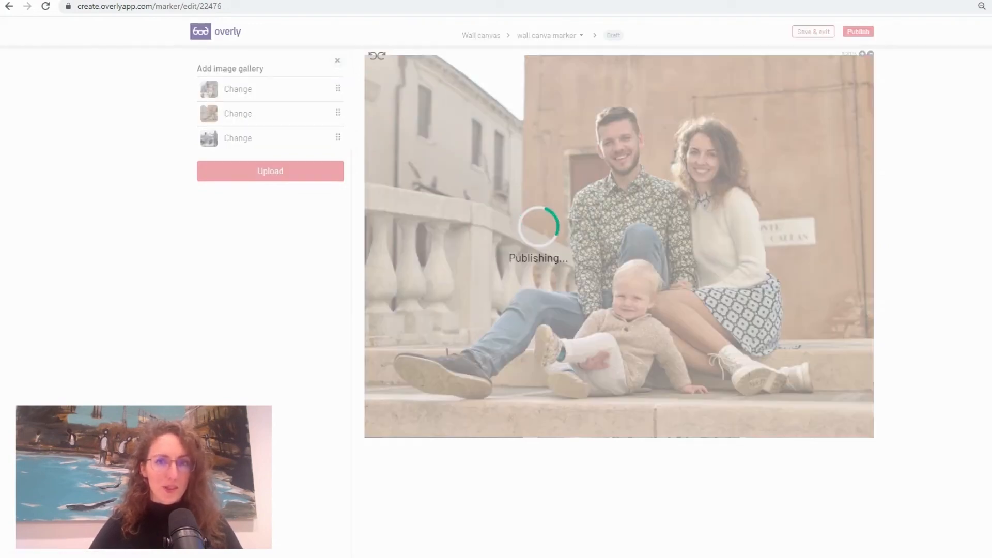